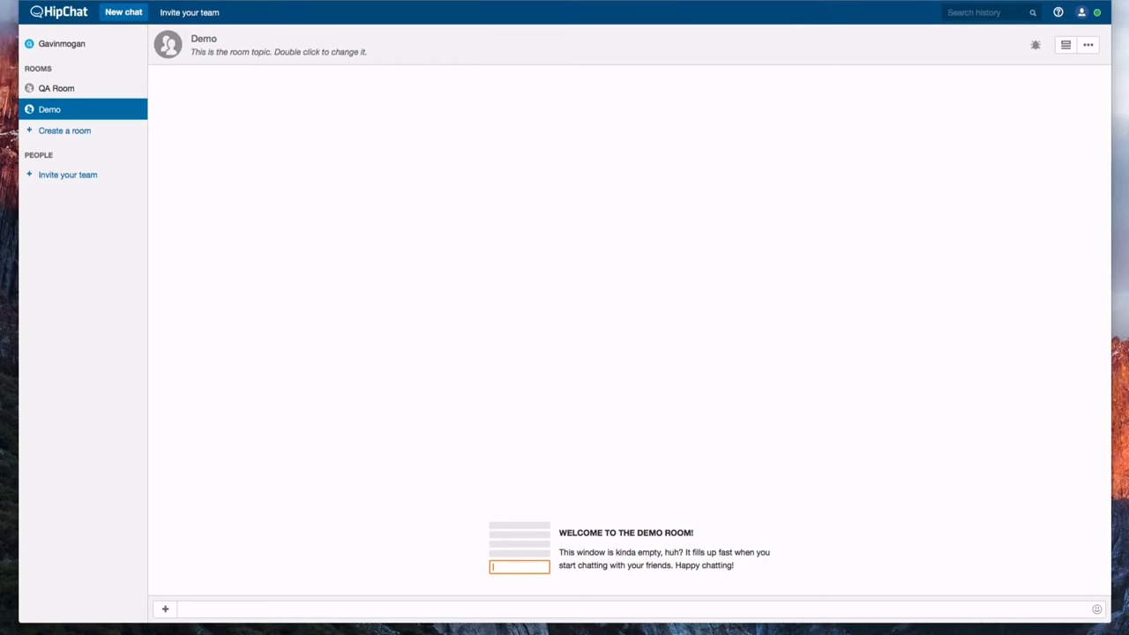
From the Demo room's options, browse installable integrations to find Sauce Labs for HipChat.
click(1088, 44)
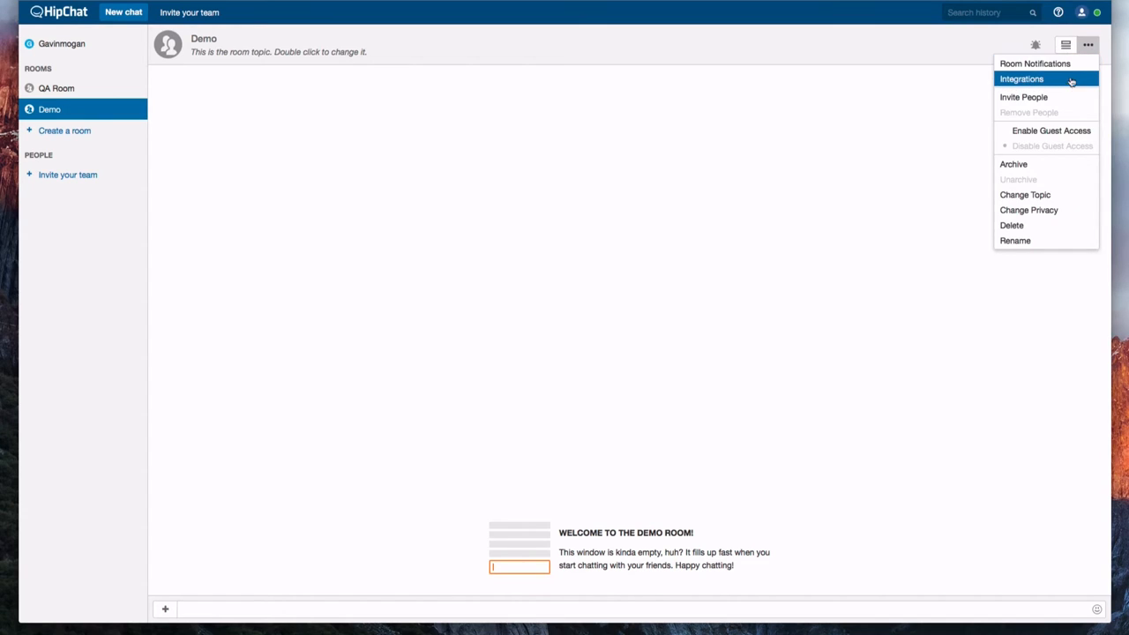
click(1021, 78)
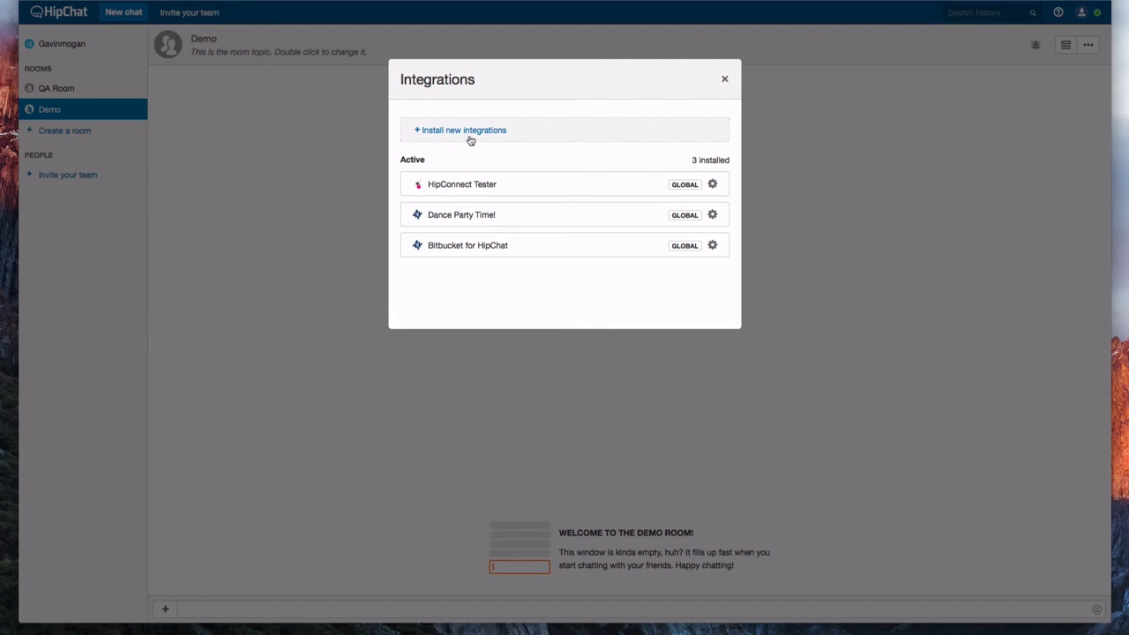
click(462, 130)
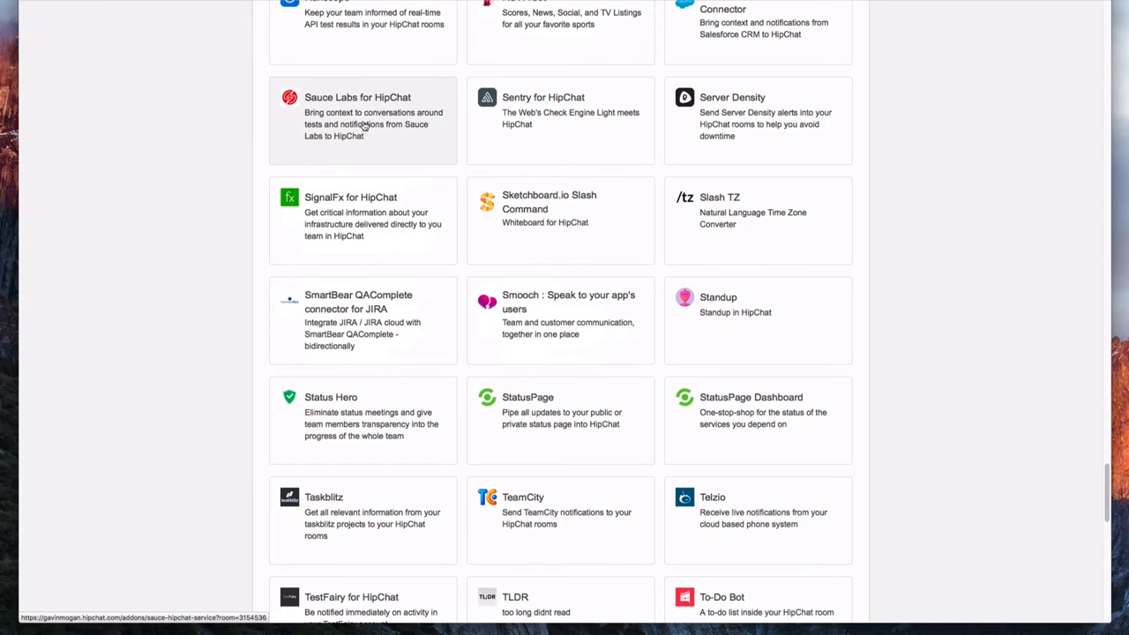
Install Sauce Labs for HipChat in Demo and sign in with the account's username, access key and server.
click(362, 119)
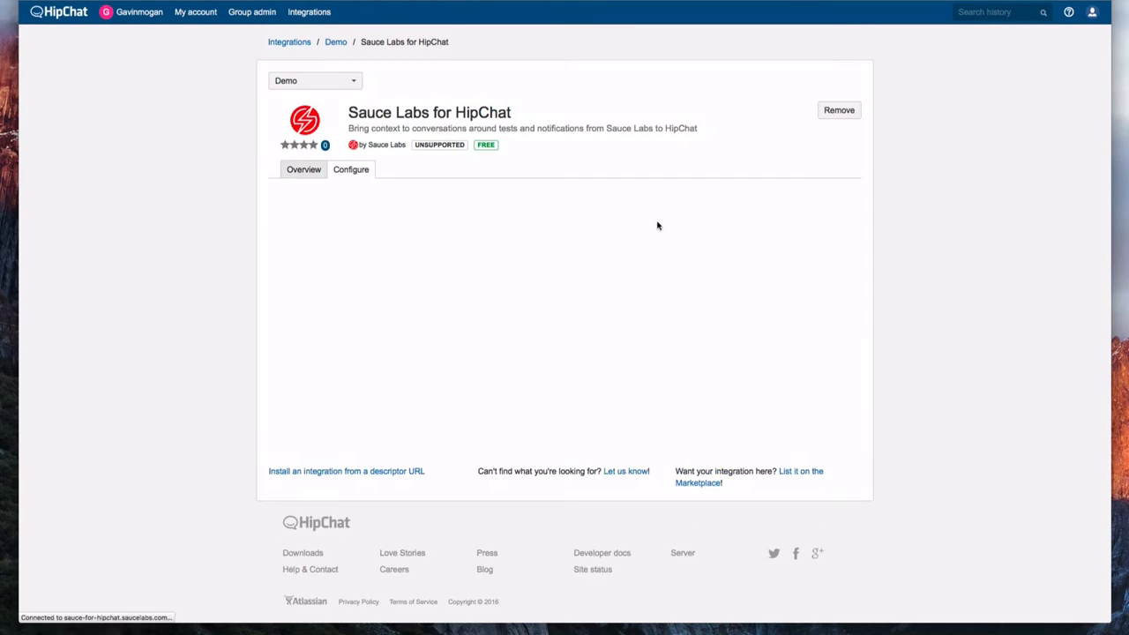
click(351, 170)
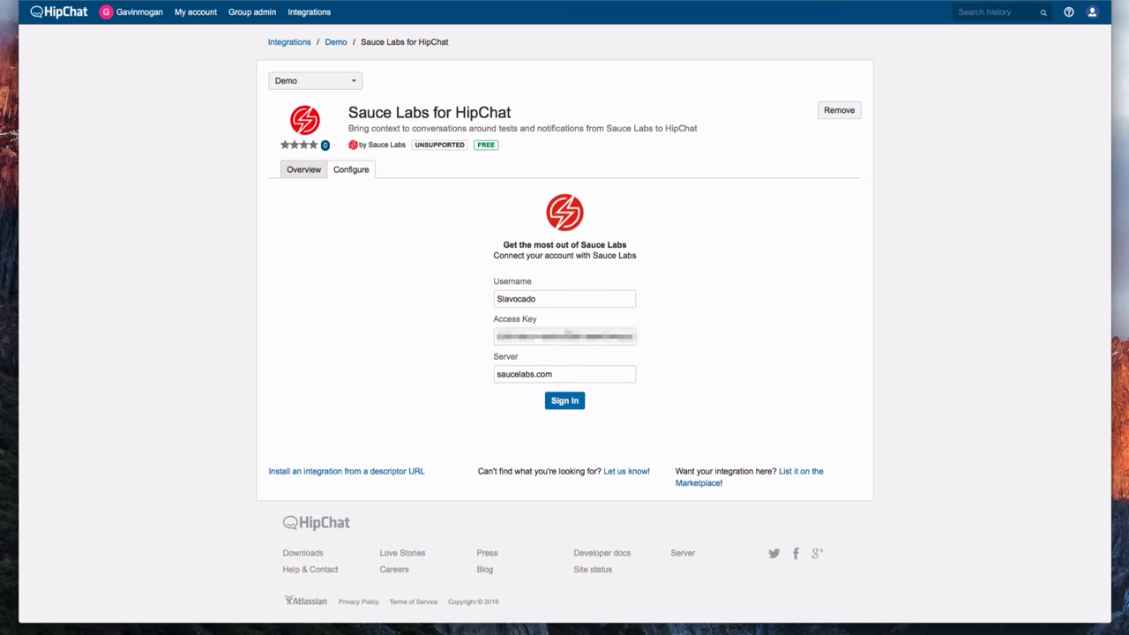
click(564, 401)
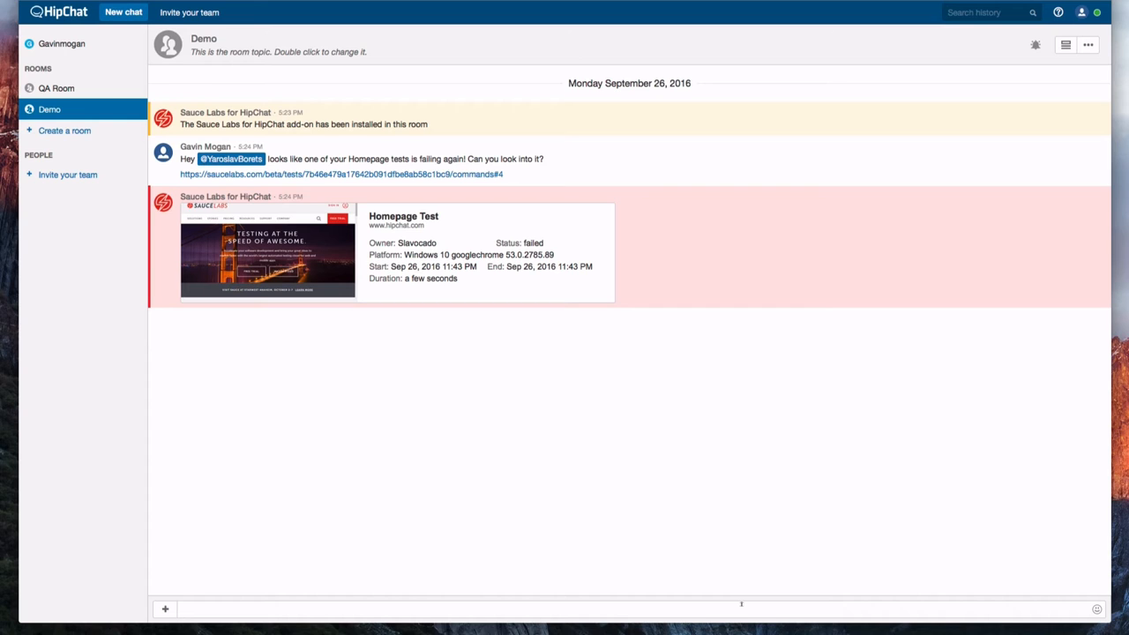
Reply 'Sure thing! Let me look into it.' and show the failed test card's actions.
text(Sure thing!)
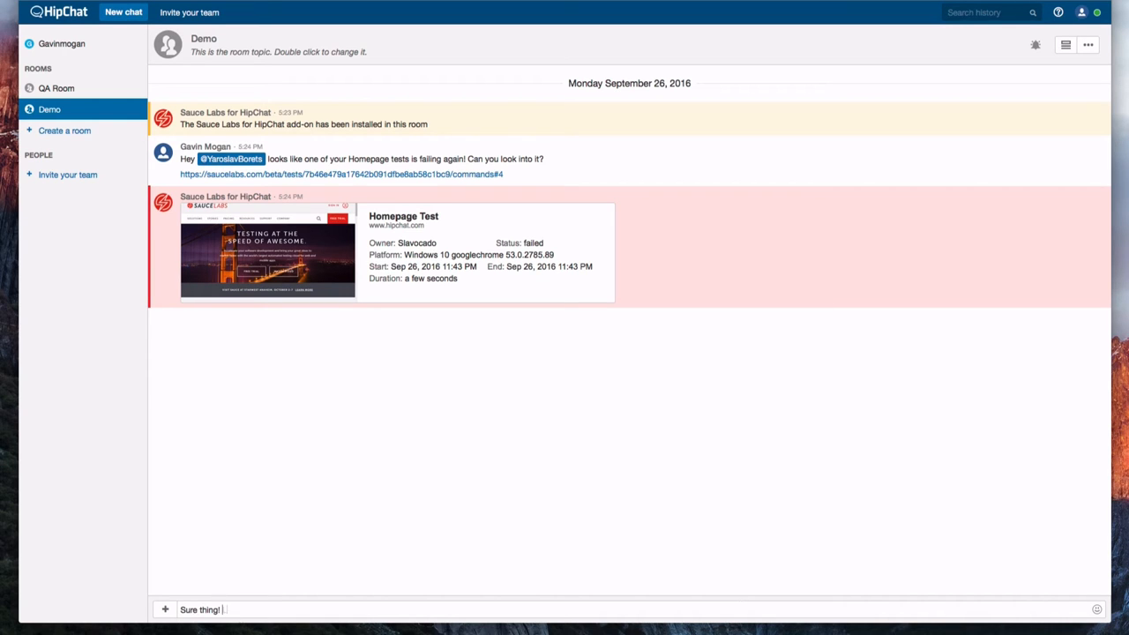
key(Return)
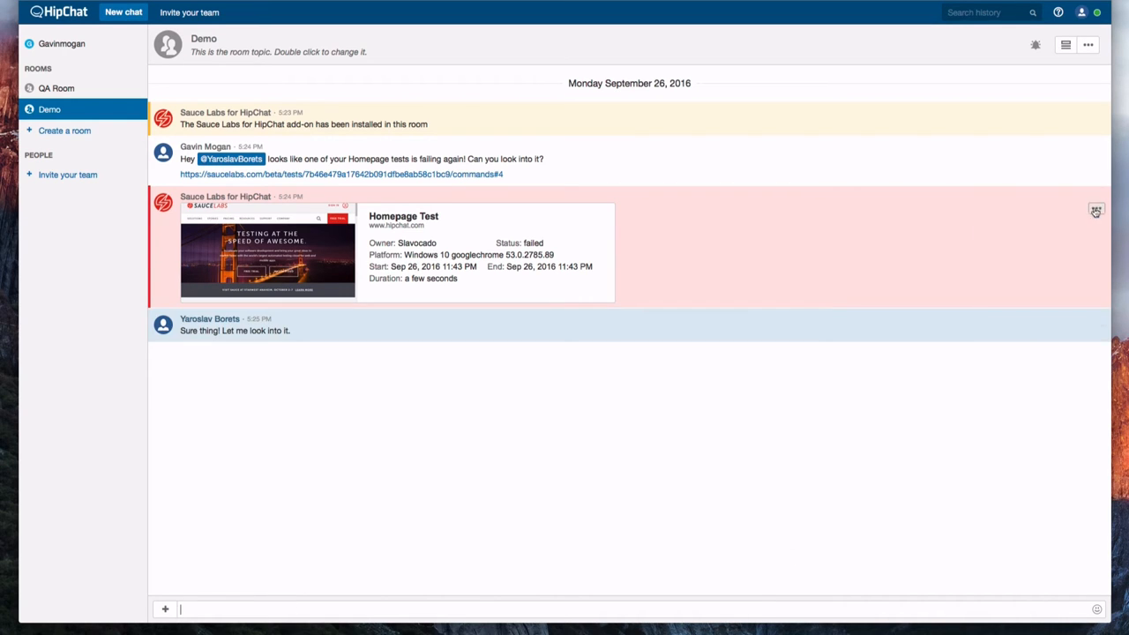
click(1096, 208)
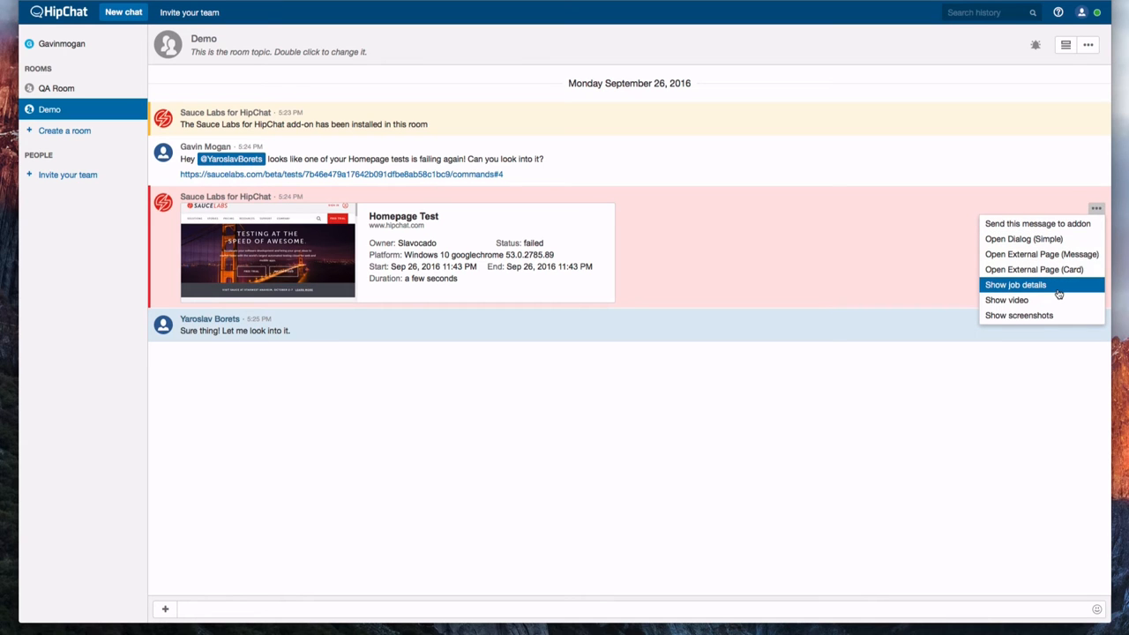
Show the Homepage Test's job details and view its Screencast, Selenium Log and Commands tabs.
click(1014, 284)
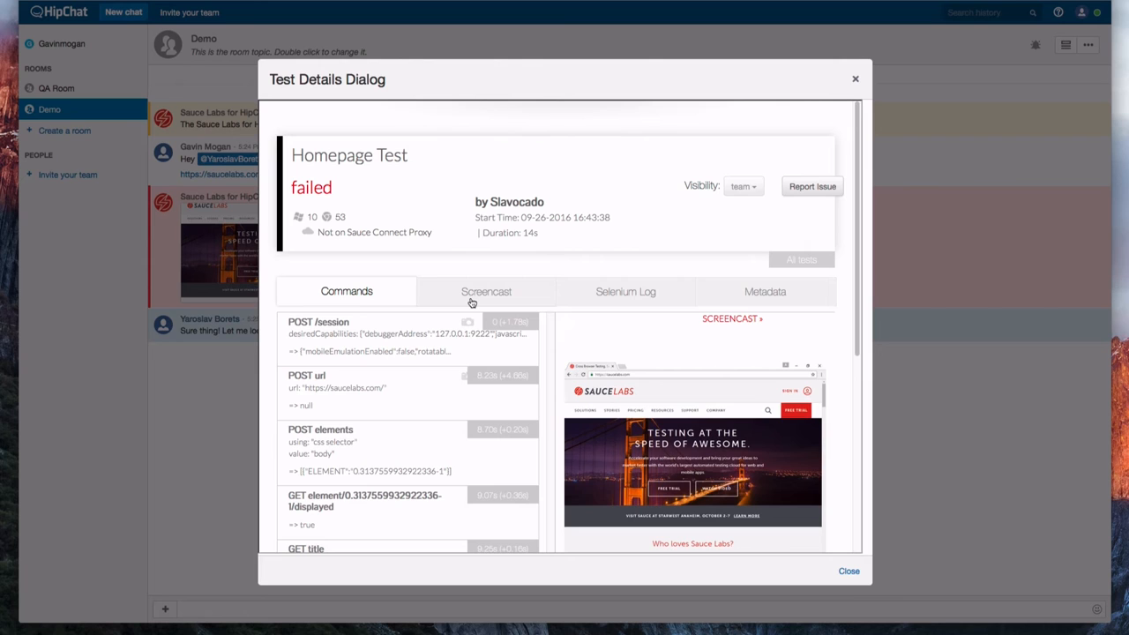
click(485, 291)
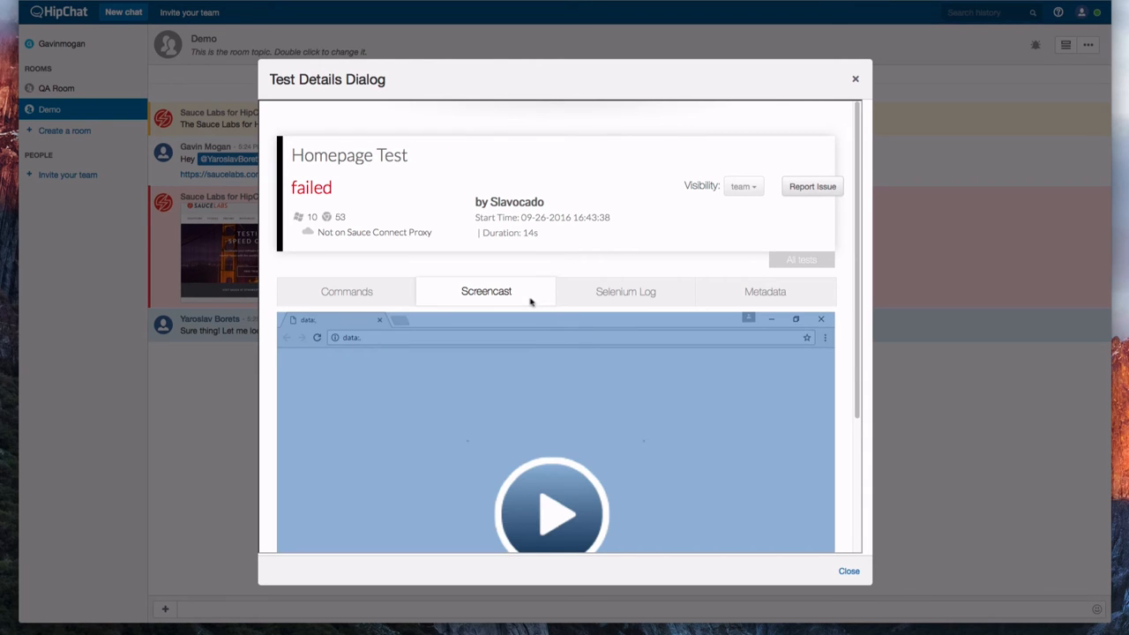
click(625, 291)
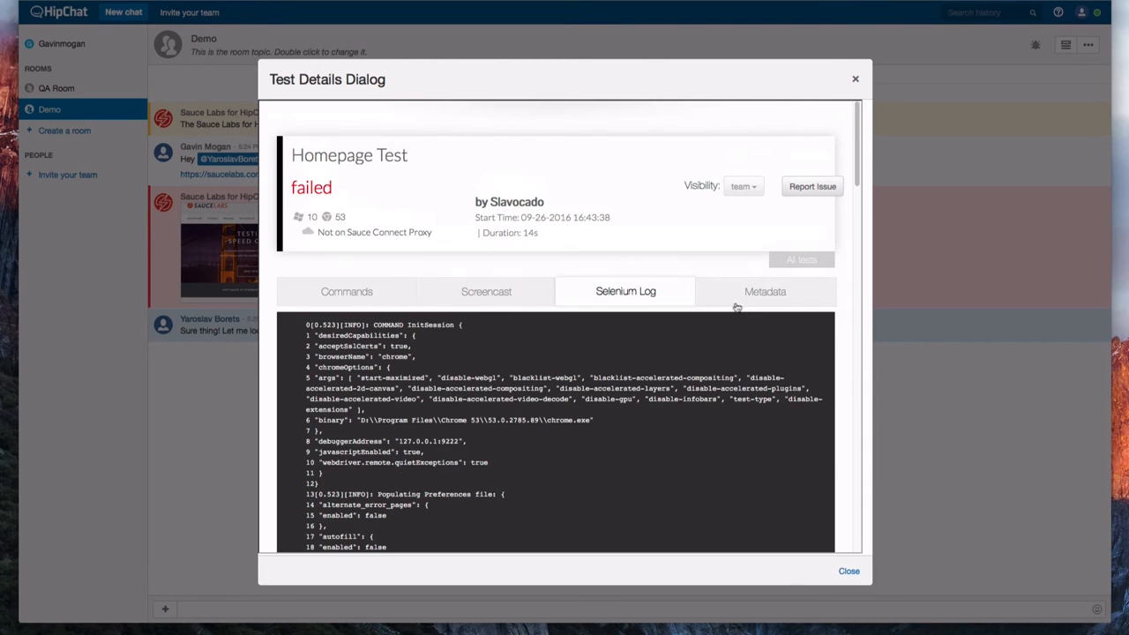
click(764, 291)
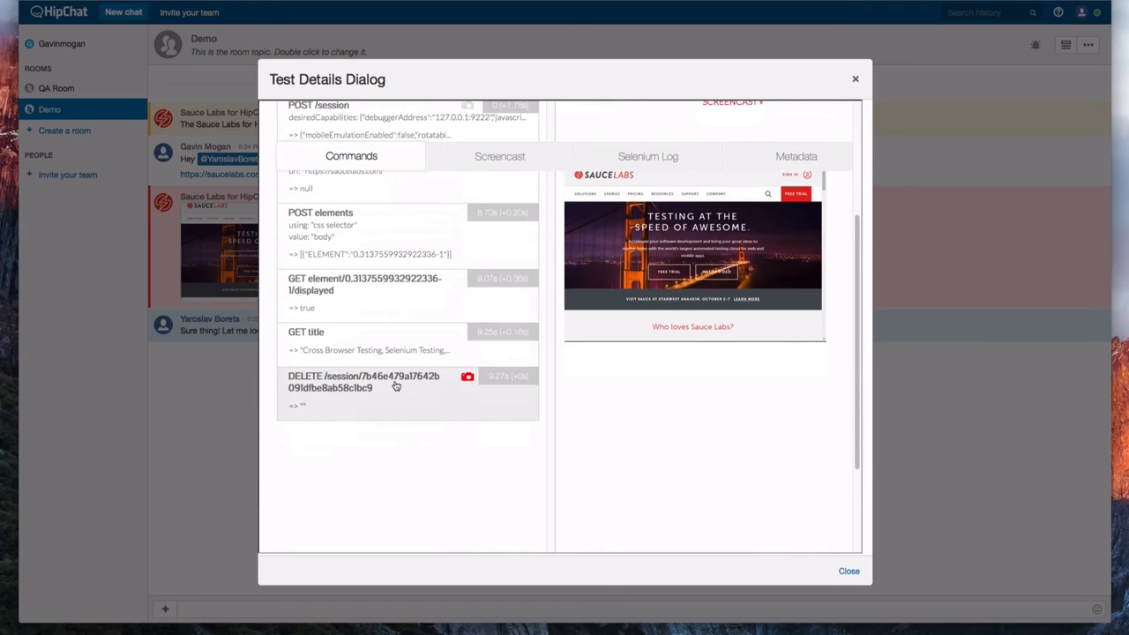
mouse_move(424, 337)
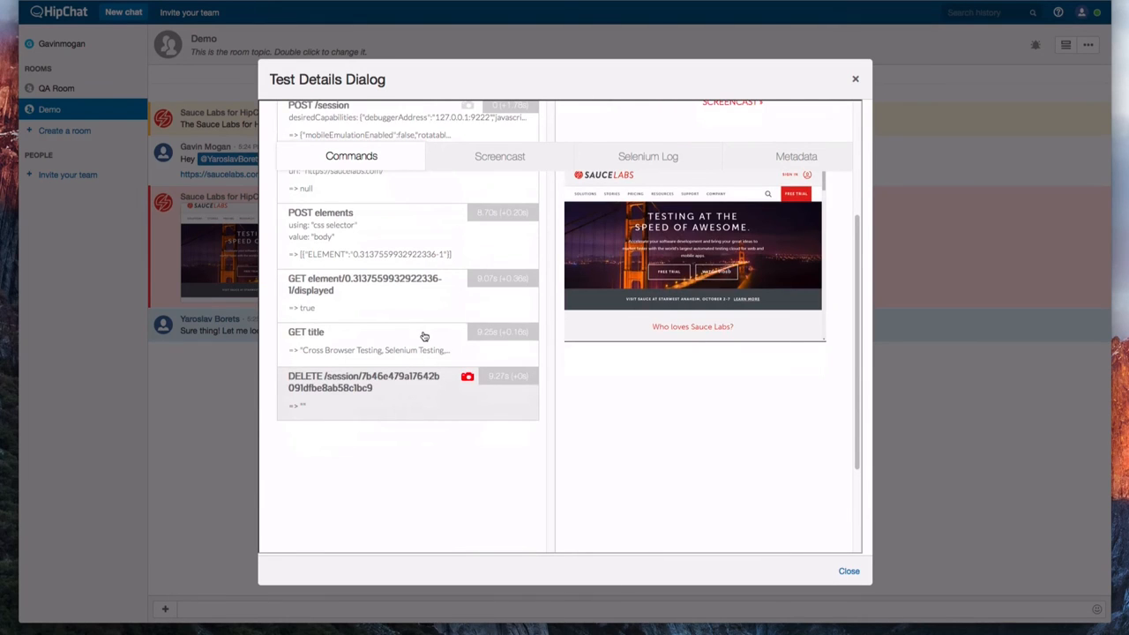
Close test details, then post 'Found the problem, and working on a fix' and 'Resolved the issue'.
click(848, 571)
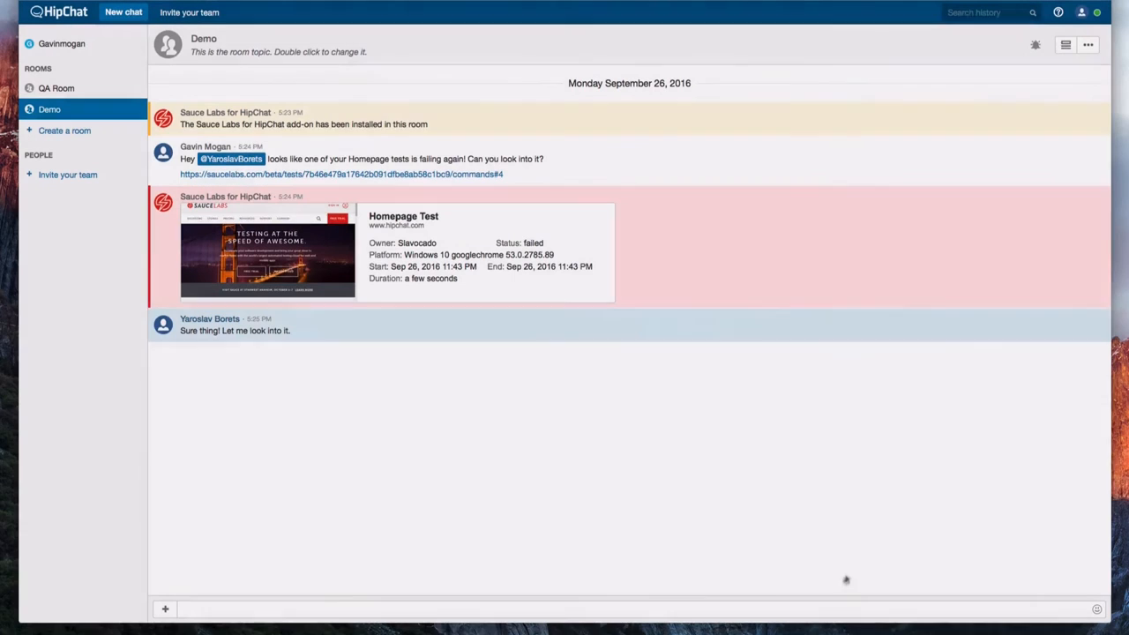
text(Found the problem, and worl)
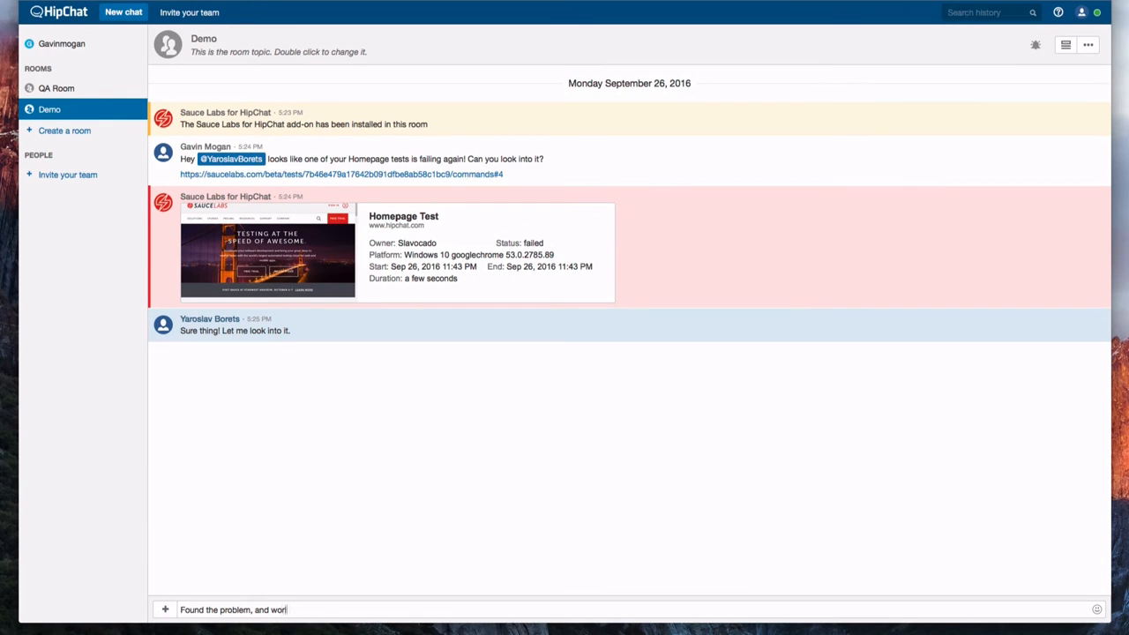
key(Return)
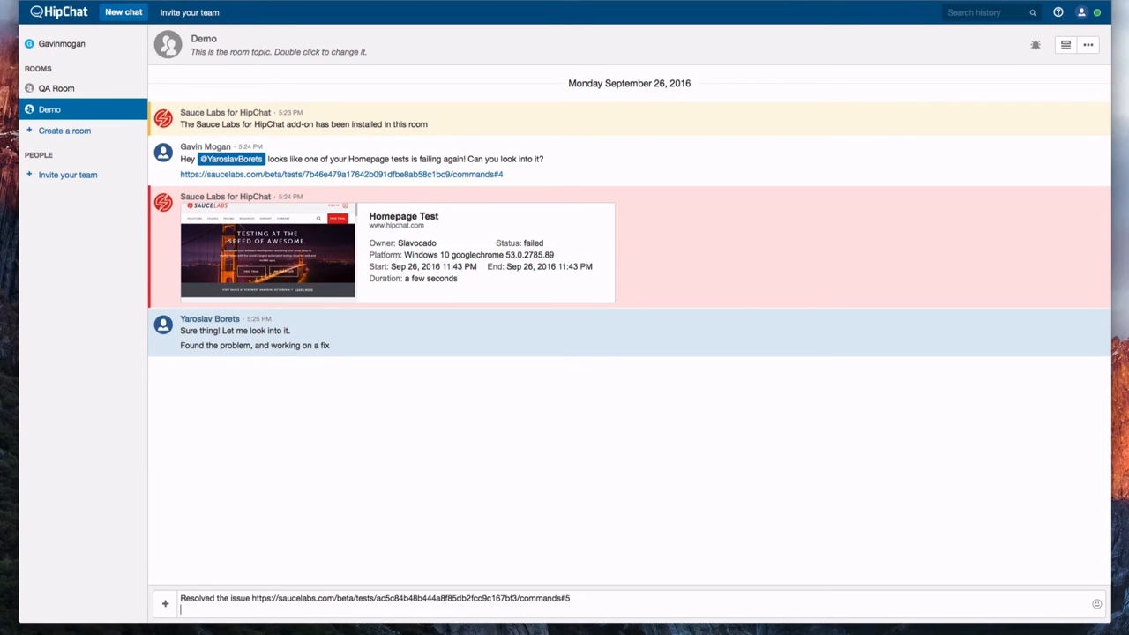
key(Return)
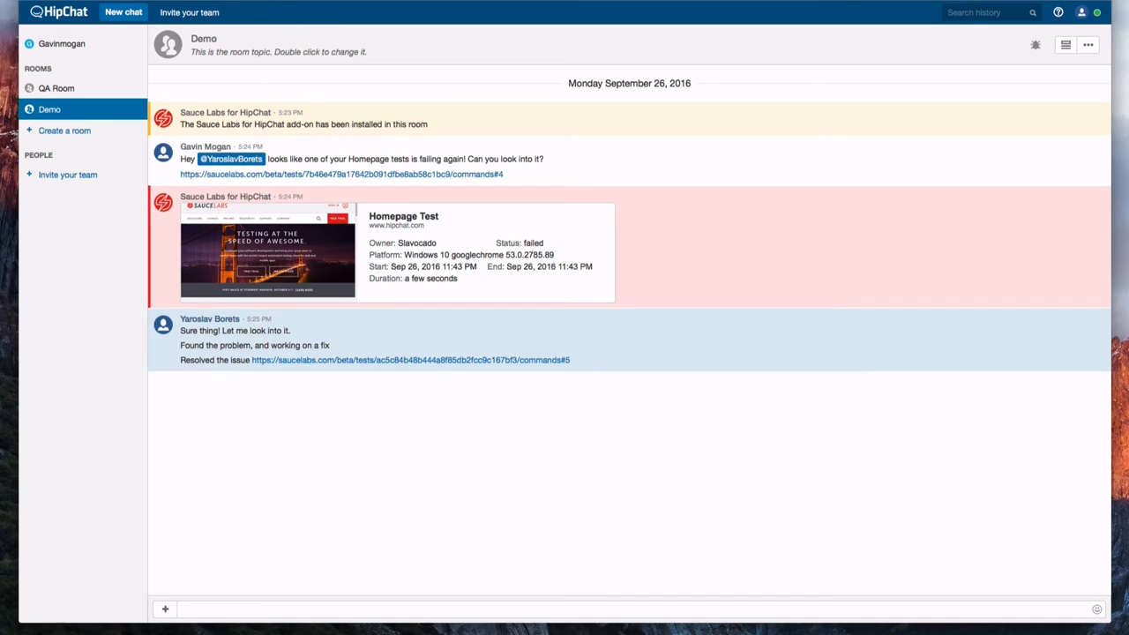